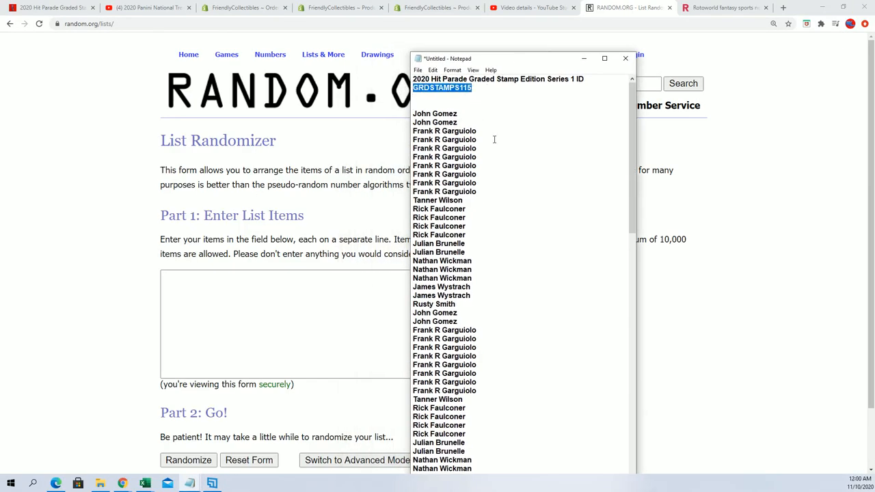
mouse_move(494, 140)
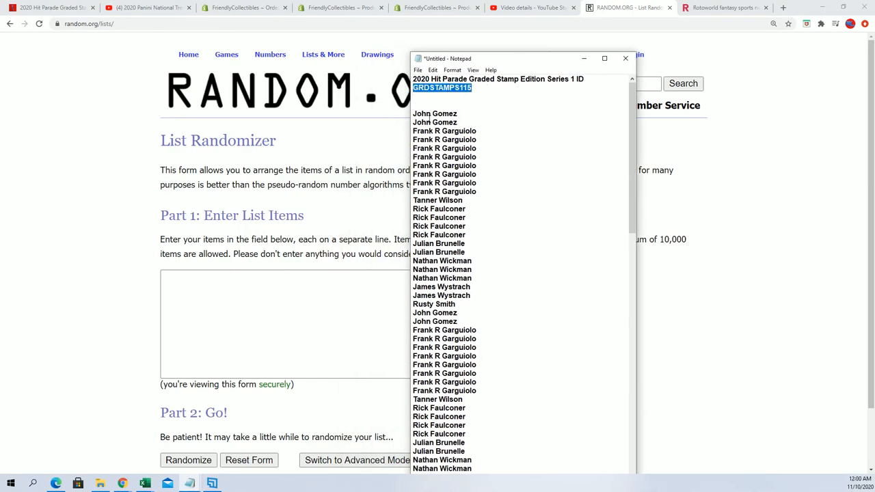
Review the Notepad list of owner names and the 2020 Hit Parade stamp ID
right_click(465, 259)
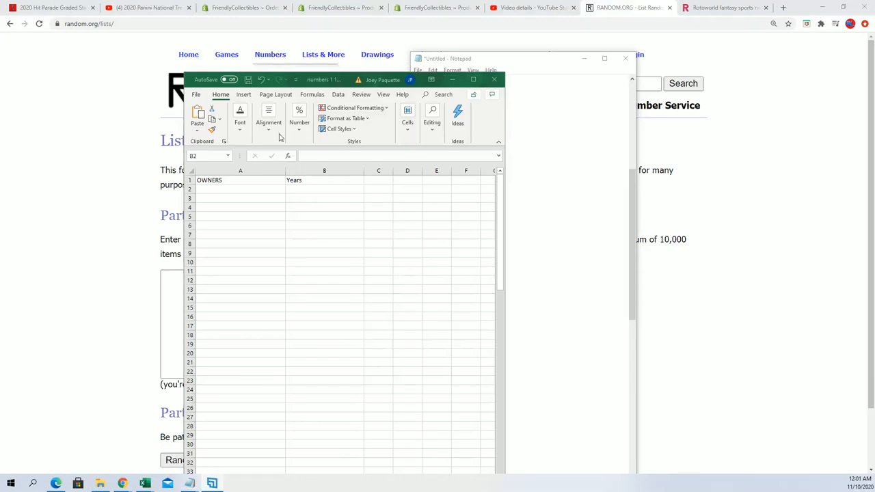
Paste the 46 owner names into List Randomizer and randomize their order
left_click(324, 170)
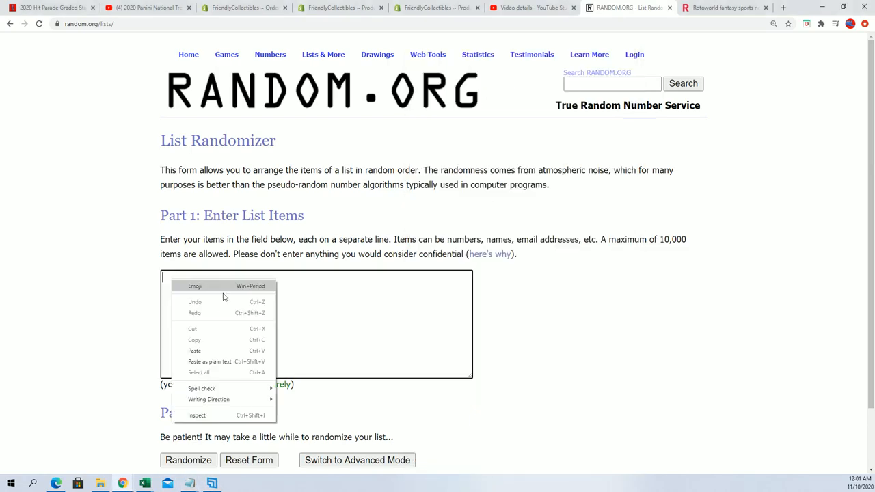
left_click(194, 351)
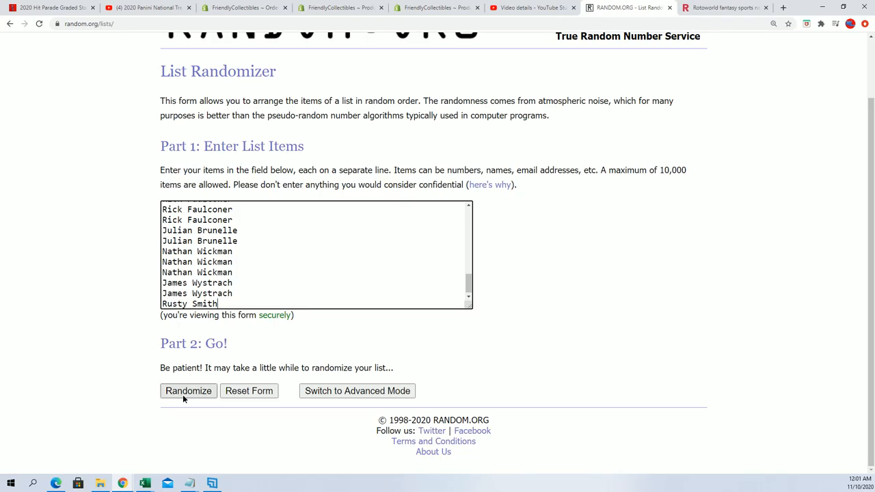
left_click(187, 390)
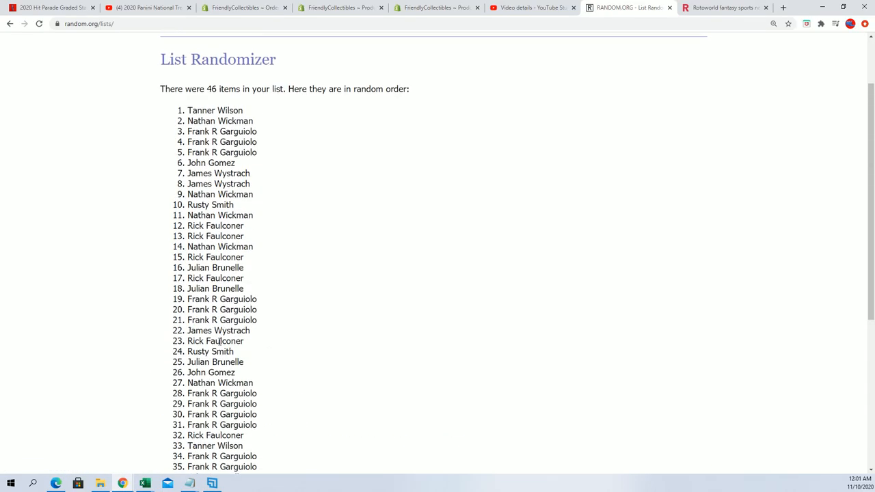
left_click(323, 54)
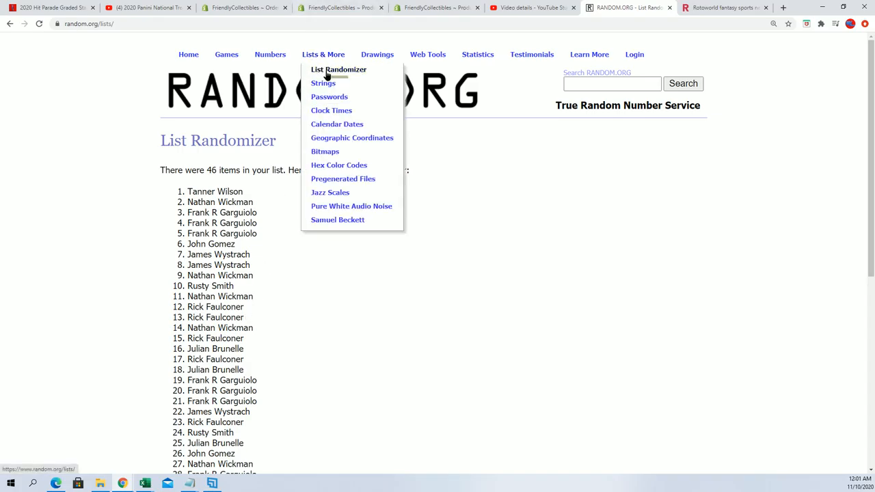
left_click(339, 69)
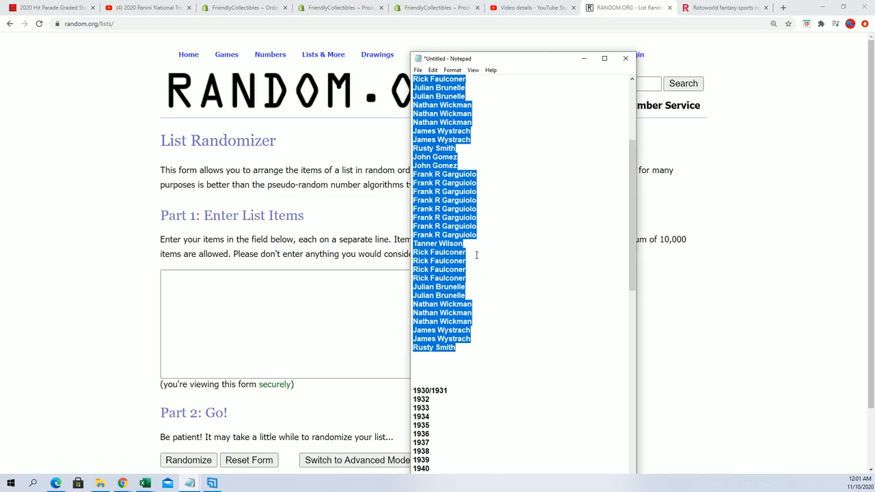
scroll("down", 3)
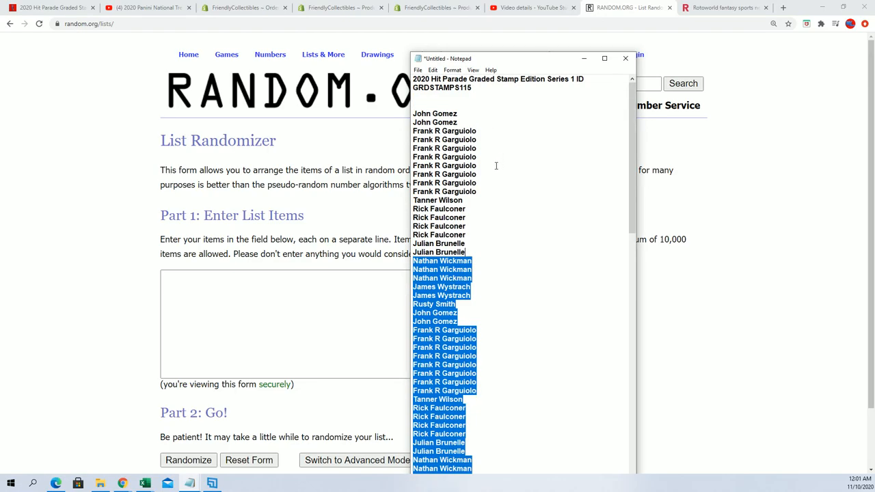
left_click(511, 226)
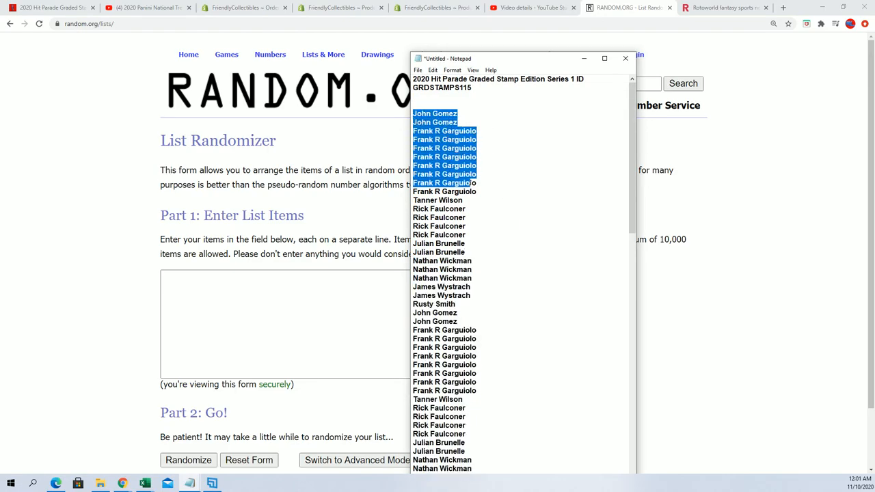
scroll("down", 3)
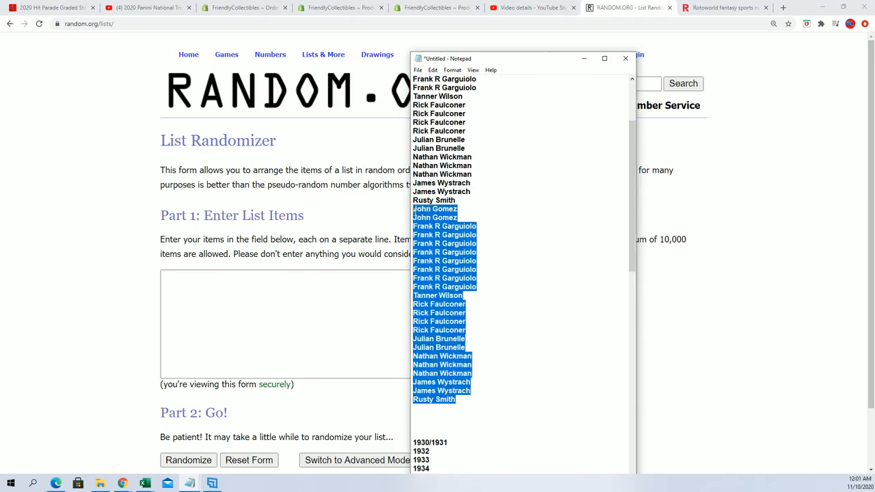
scroll("down", 3)
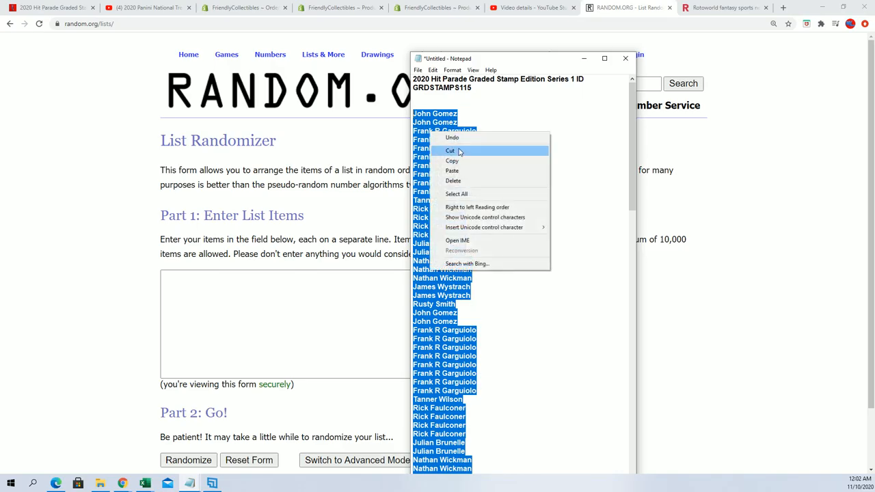
left_click(450, 150)
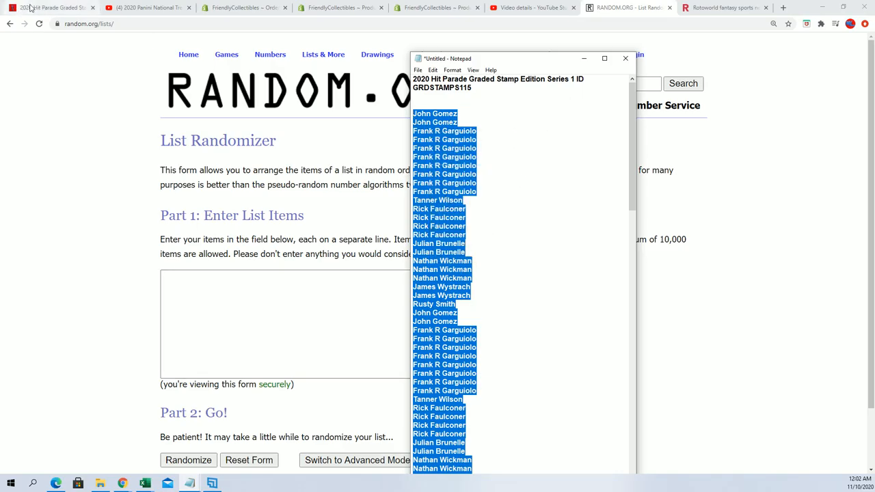
Check the Hit Parade listing shows 23 break spots and a 69-date checklist
left_click(51, 8)
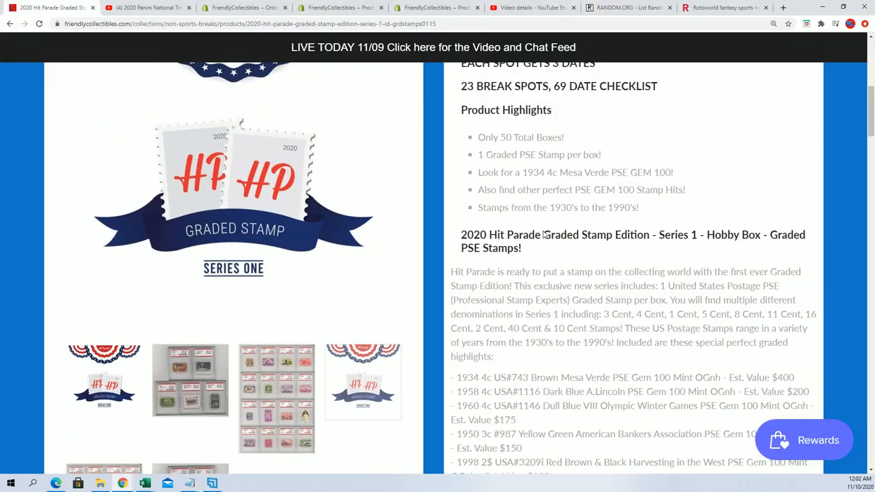
scroll("up", 3)
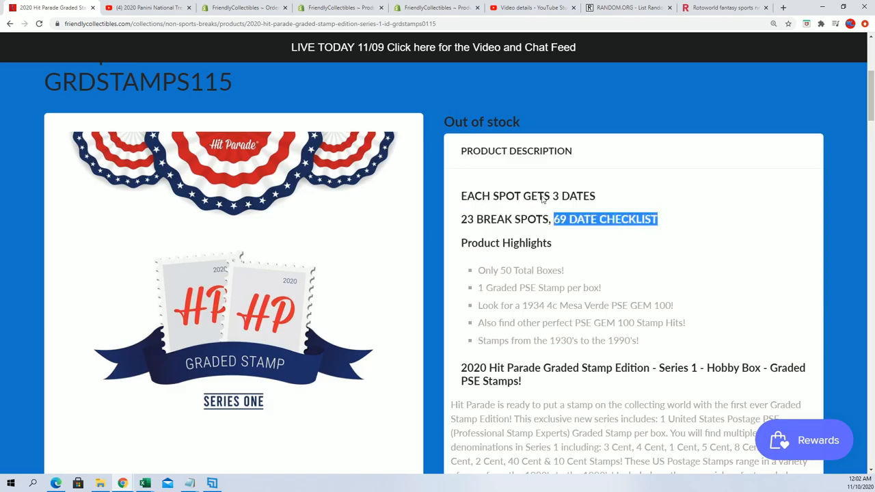
left_click(626, 7)
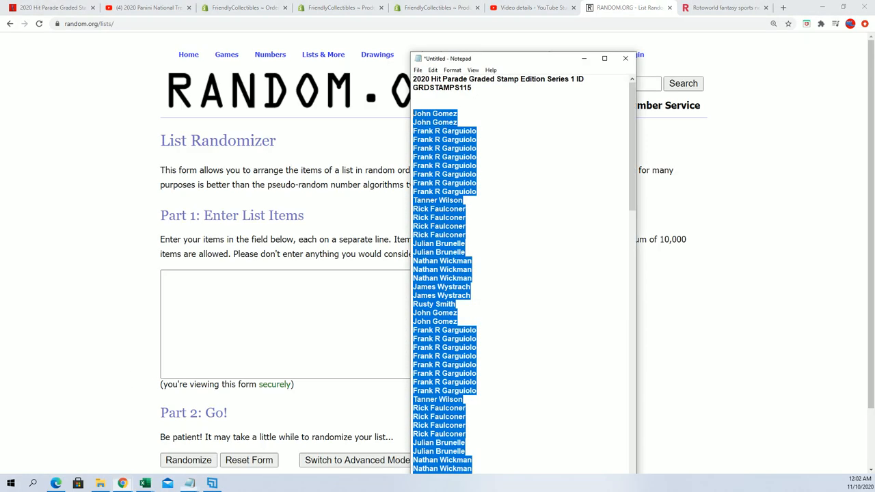
Paste the 69 owner names, shuffle them repeatedly, and select the shuffled result
right_click(444, 170)
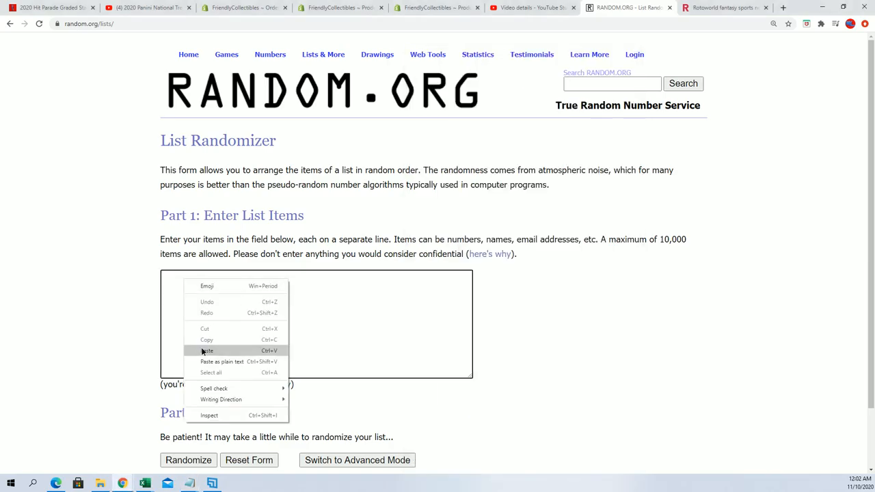
left_click(205, 350)
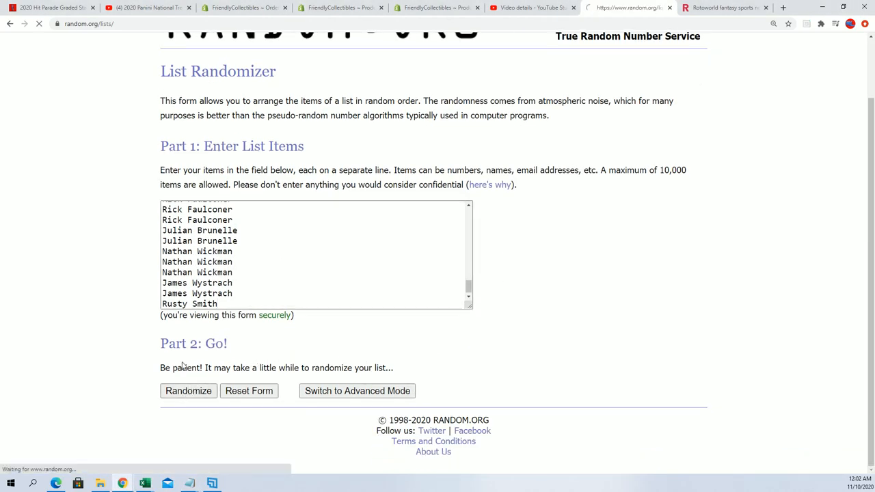
left_click(188, 391)
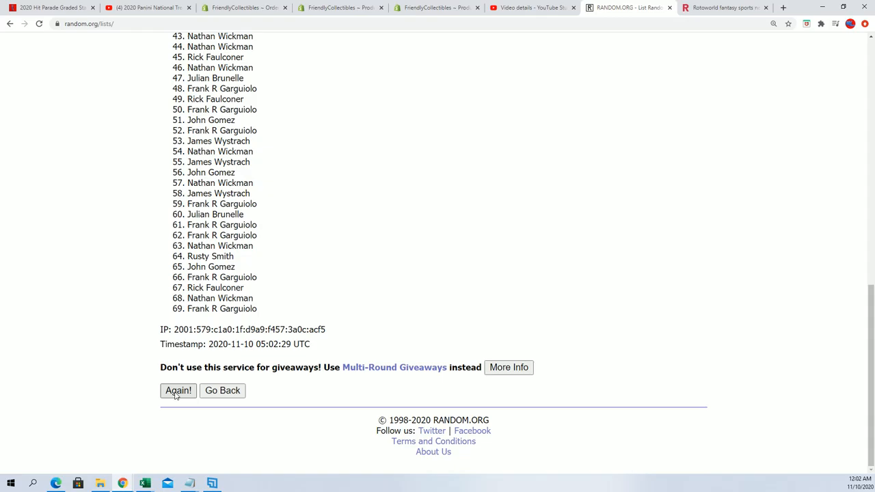
left_click(177, 391)
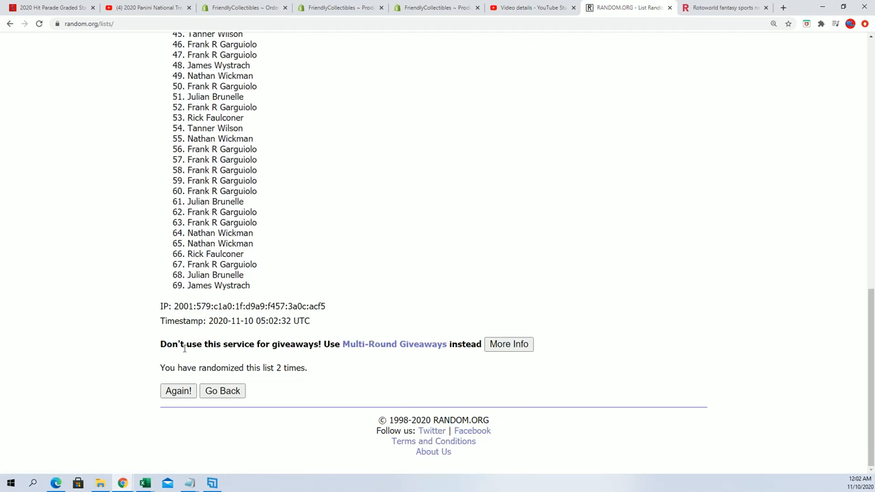
left_click(179, 390)
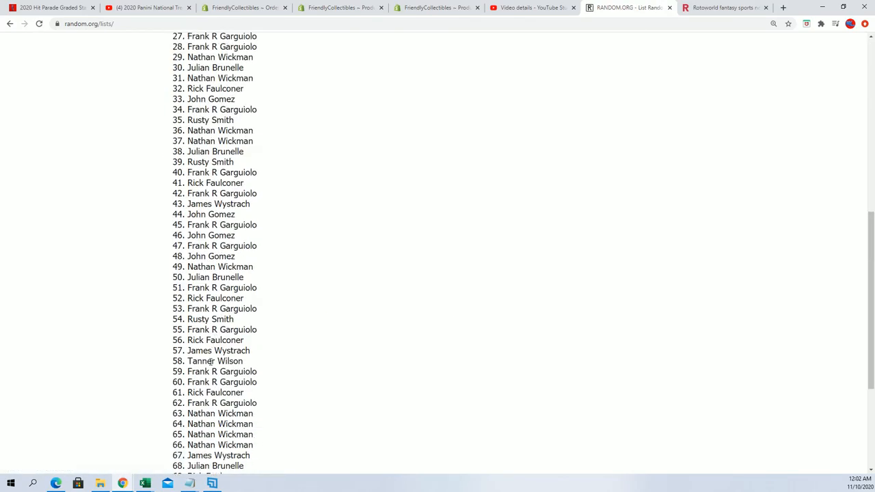
scroll("up", 3)
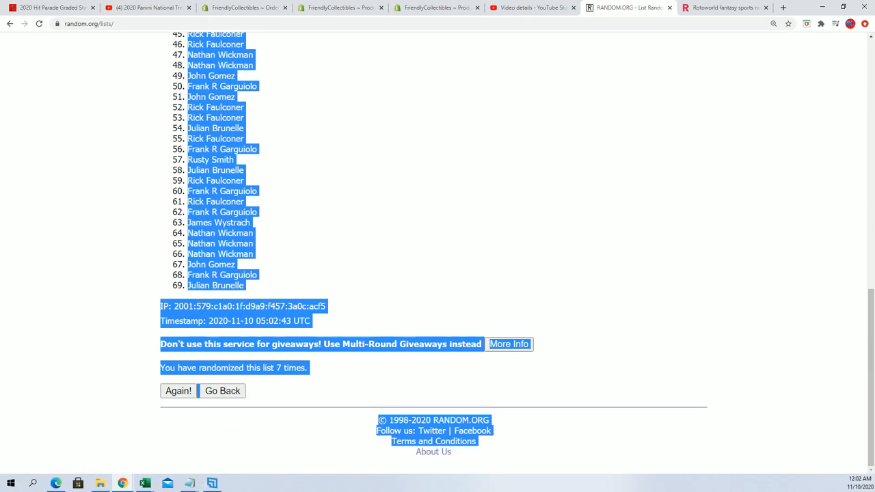
left_click(257, 253)
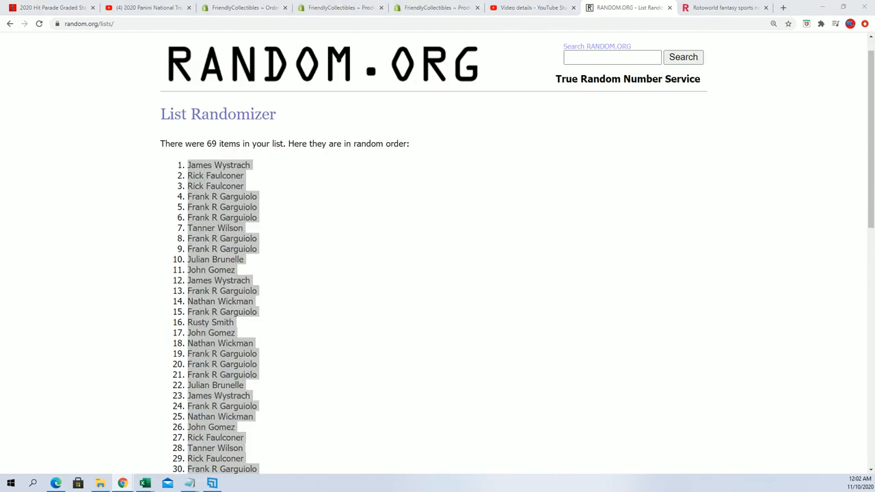
Paste the shuffled names into A2 as unformatted text and narrow column A
left_click(145, 483)
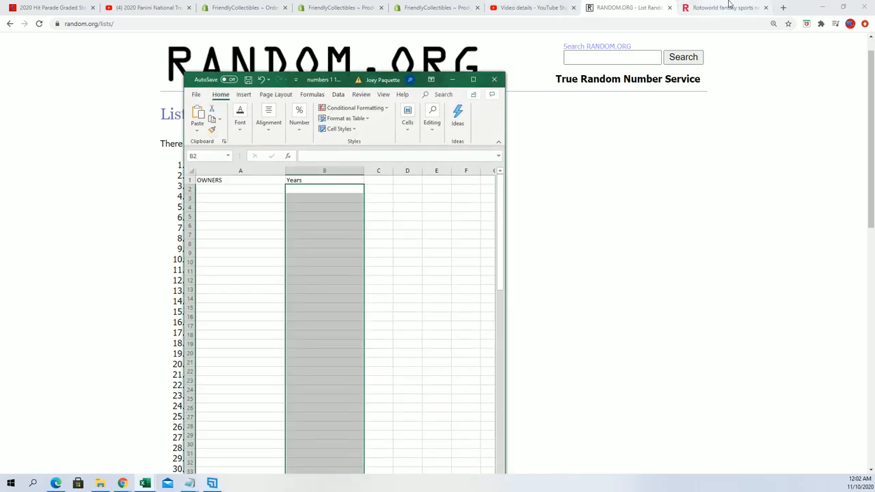
left_click(473, 80)
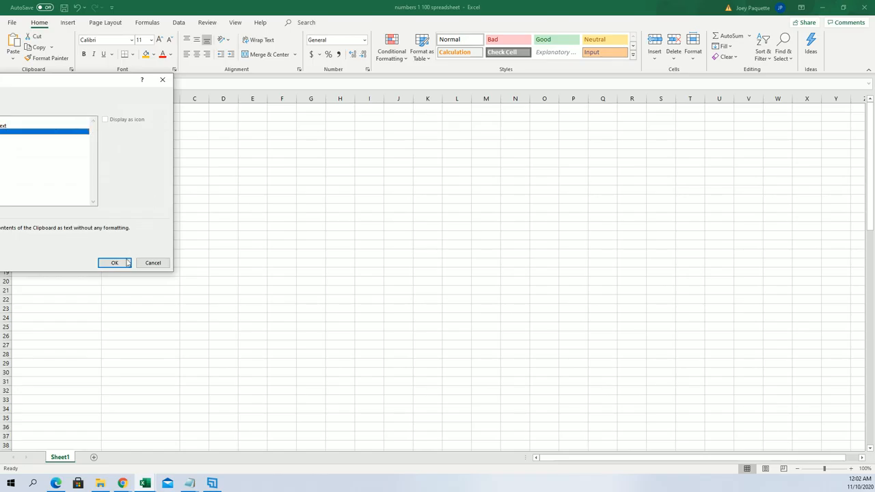
left_click(114, 262)
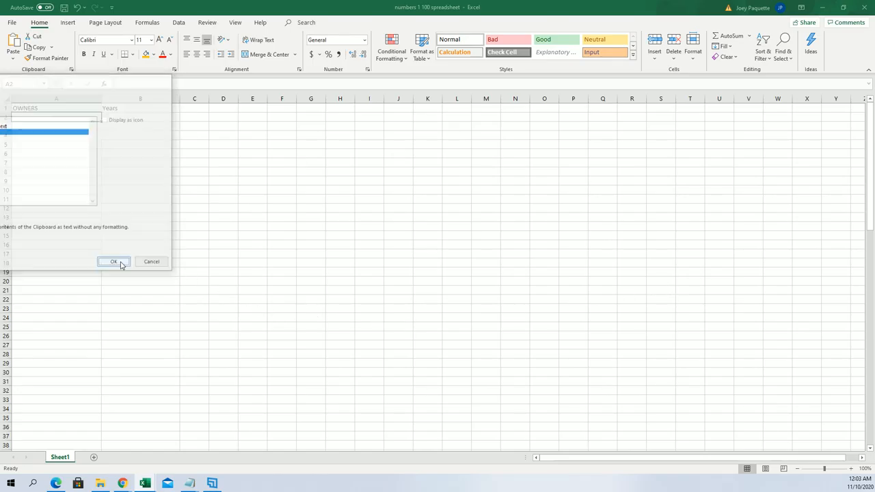
left_click(113, 261)
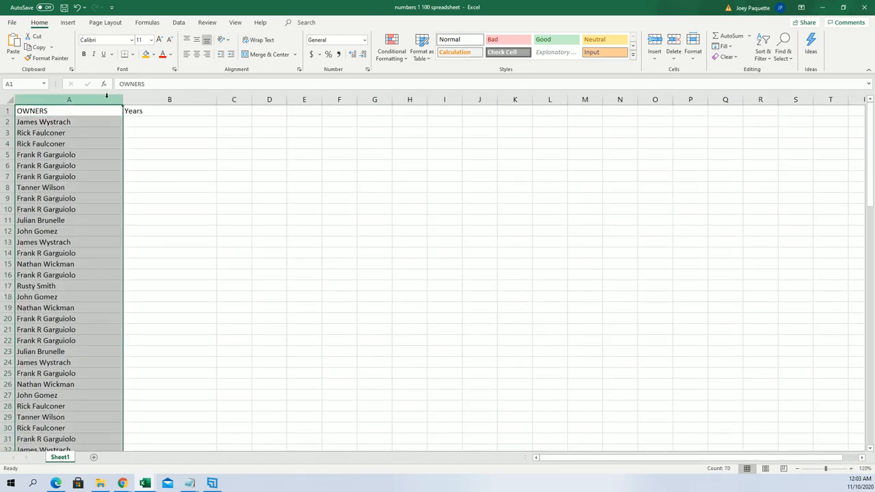
left_click_drag(123, 99, 89, 99)
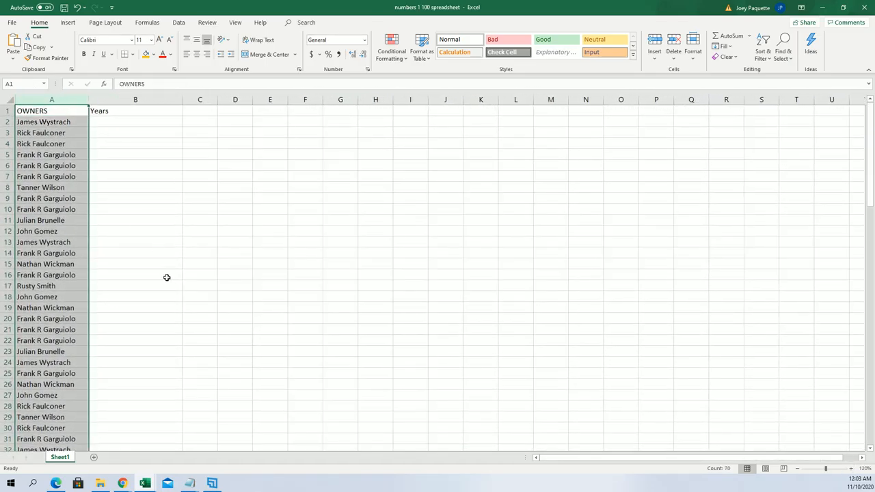
mouse_move(190, 242)
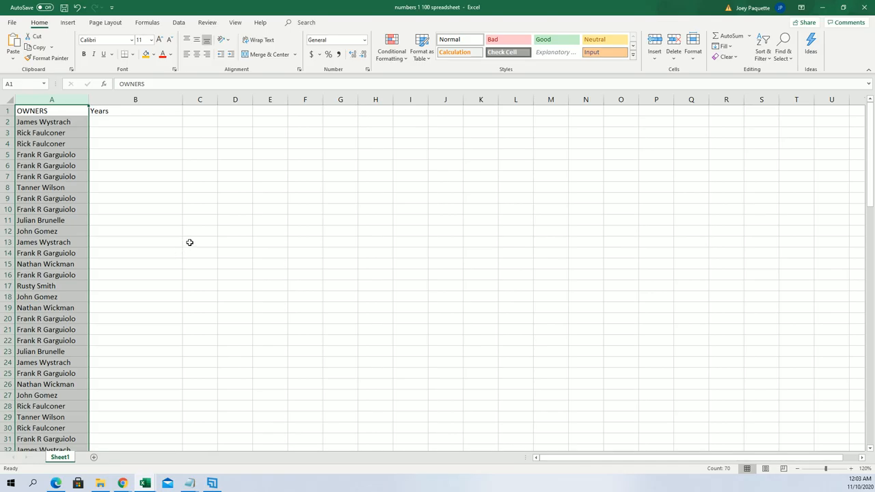
mouse_move(186, 258)
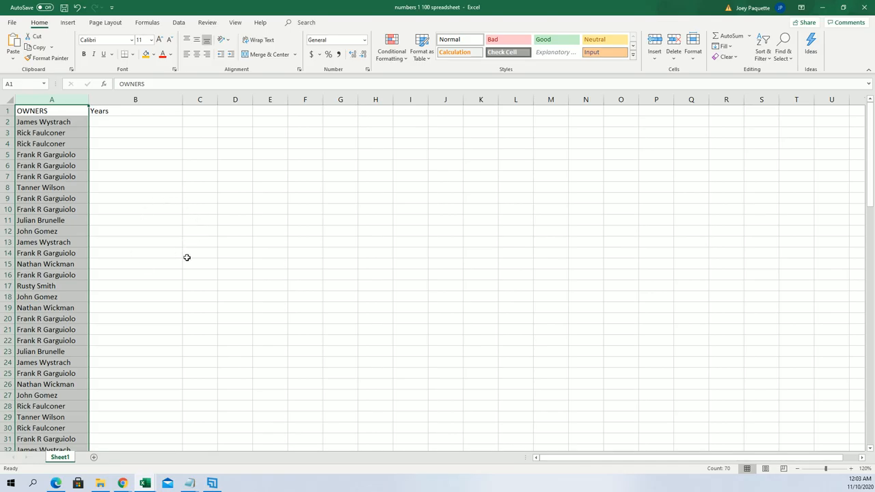
Start a fresh List Randomizer form holding the stamp years 1930/1931 through 1999
left_click(134, 122)
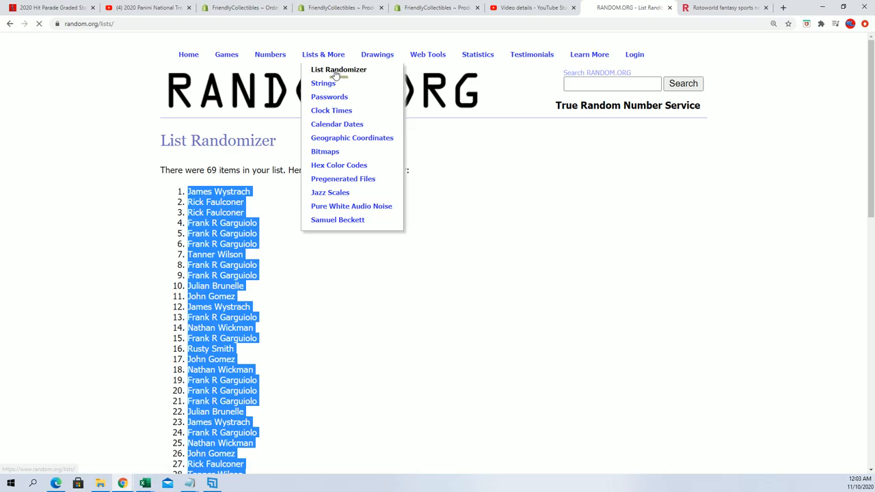
left_click(339, 69)
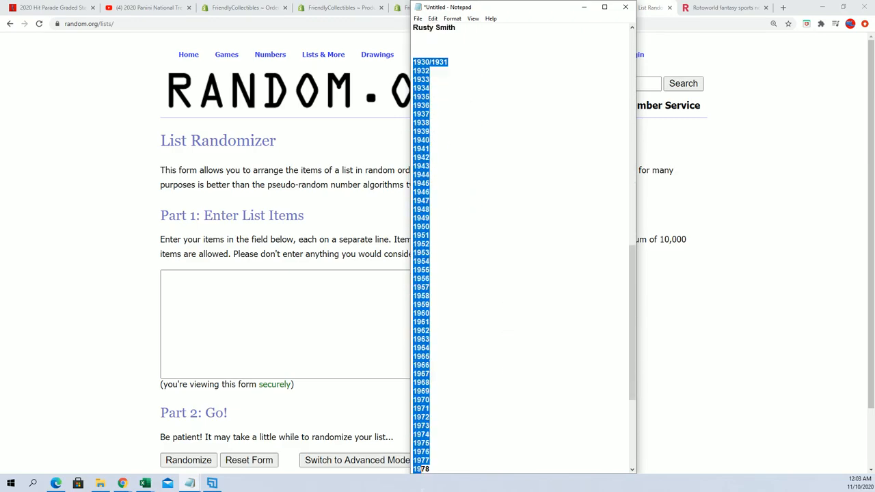
scroll("down", 3)
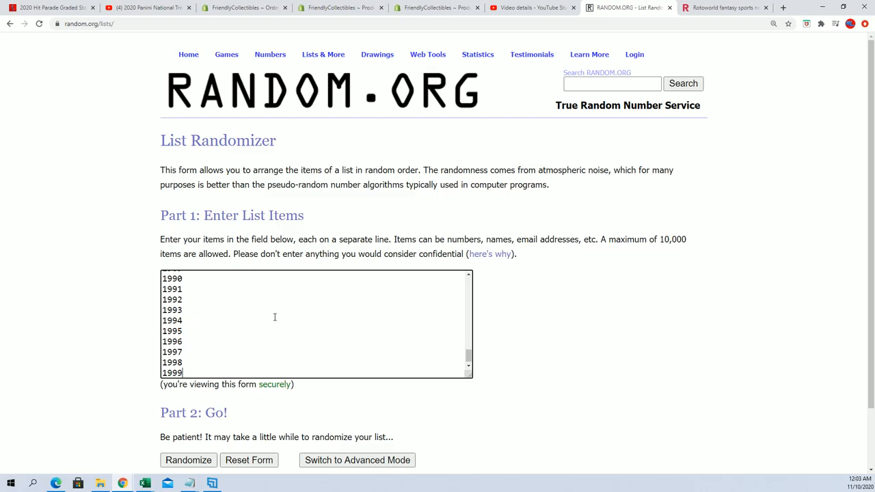
Shuffle the 69 stamp years seven times, ending with 1933 first
left_click(188, 460)
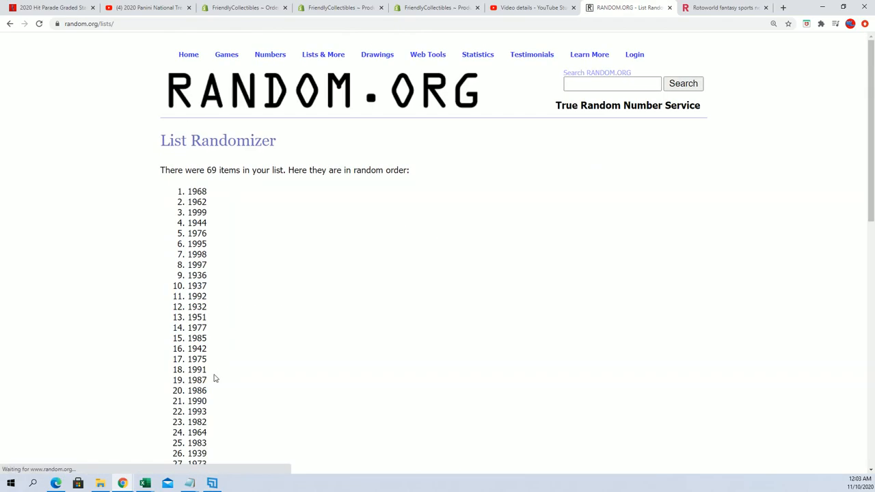
scroll("down", 3)
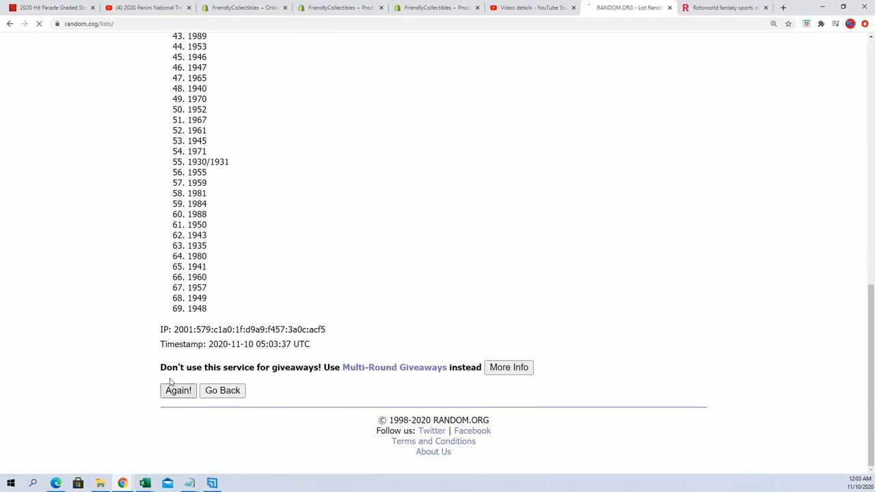
left_click(177, 391)
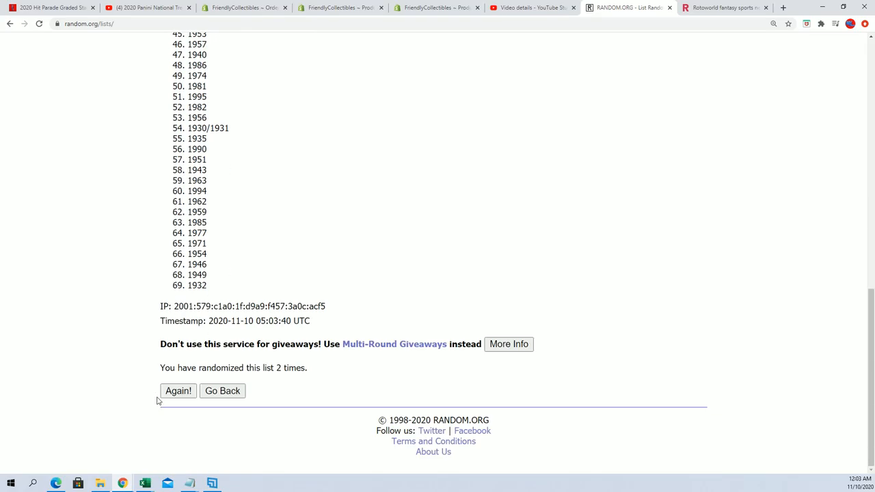
left_click(177, 390)
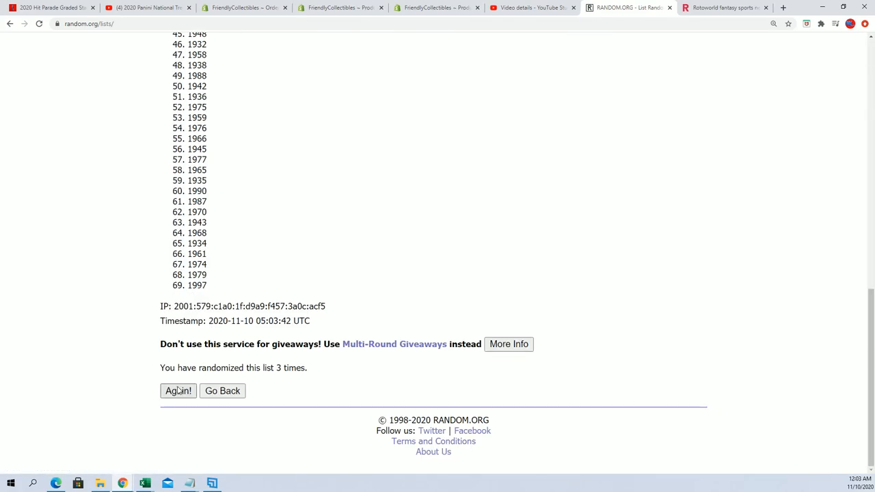
left_click(177, 390)
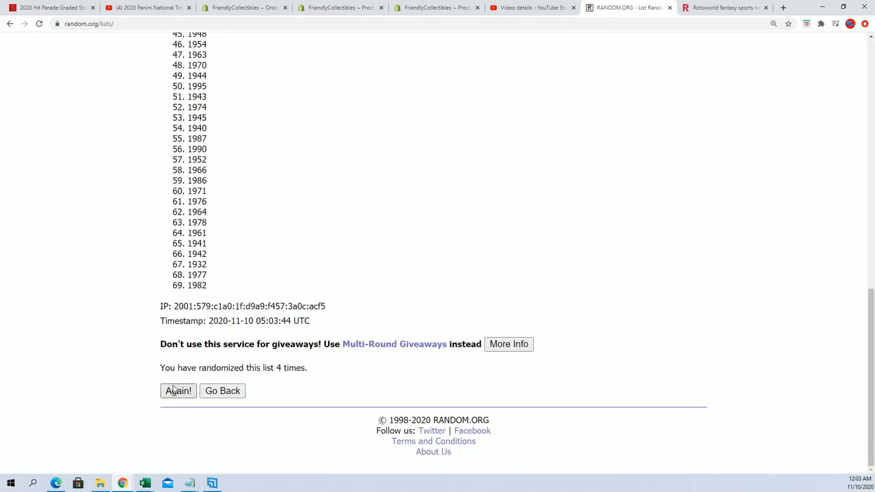
left_click(177, 390)
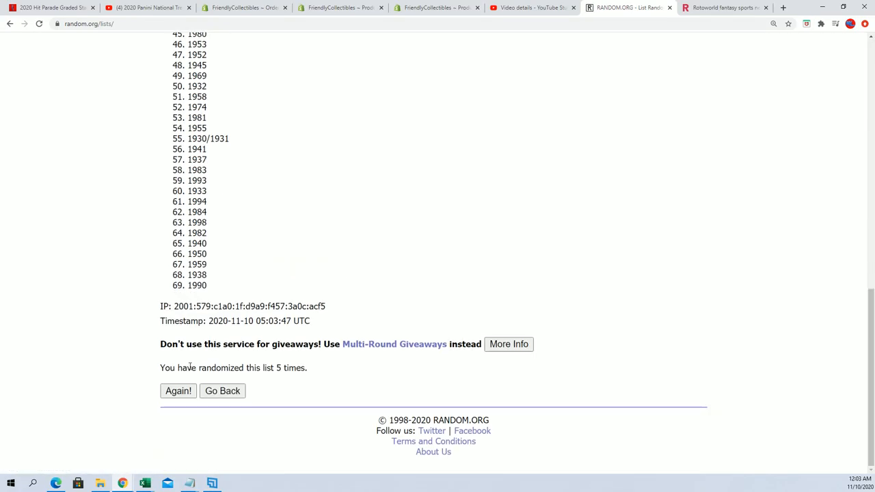
left_click(178, 390)
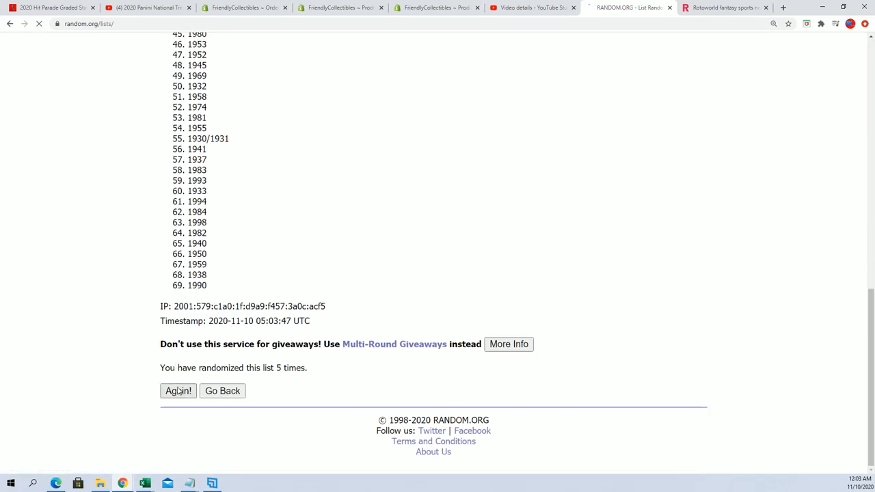
left_click(178, 390)
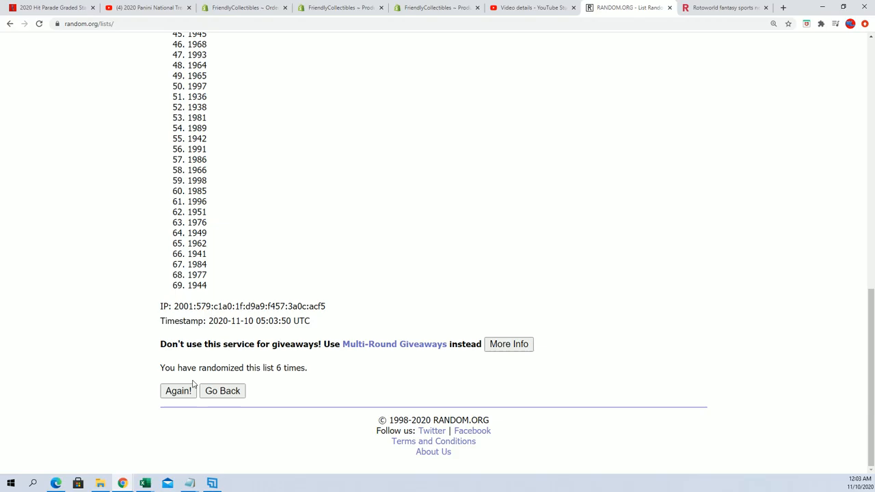
Select the final shuffled year list and copy it
left_click(179, 390)
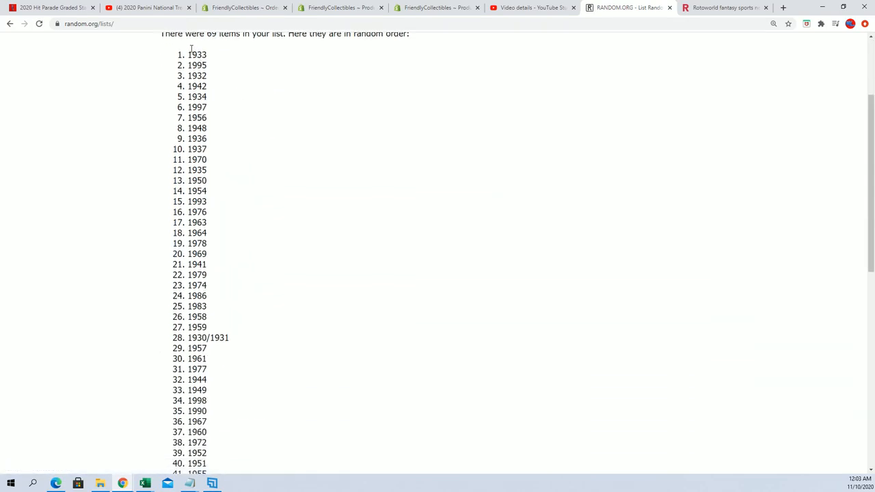
scroll("down", 3)
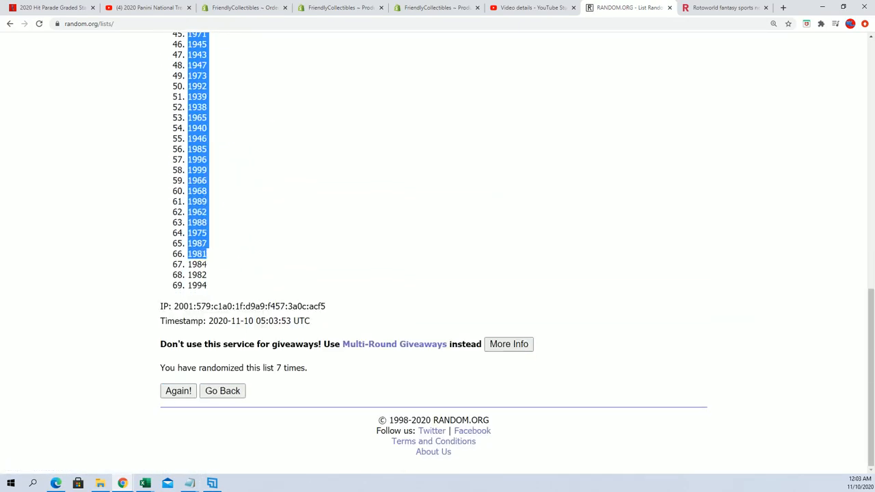
right_click(199, 266)
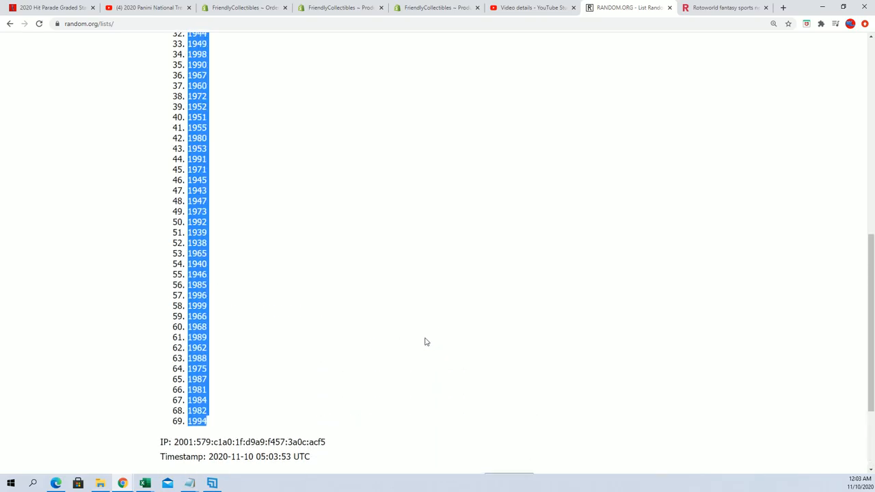
scroll("up", 3)
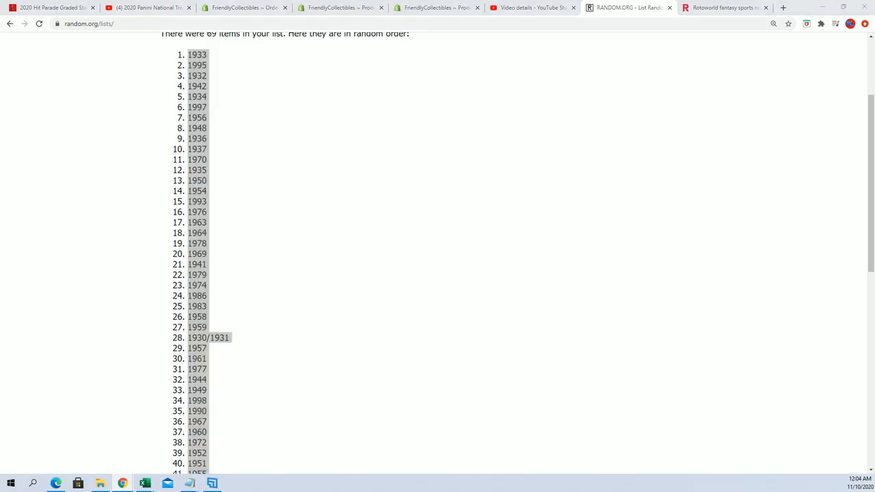
Paste the shuffled years into B2 as plain text, narrow column B, and check the pairings
left_click(144, 483)
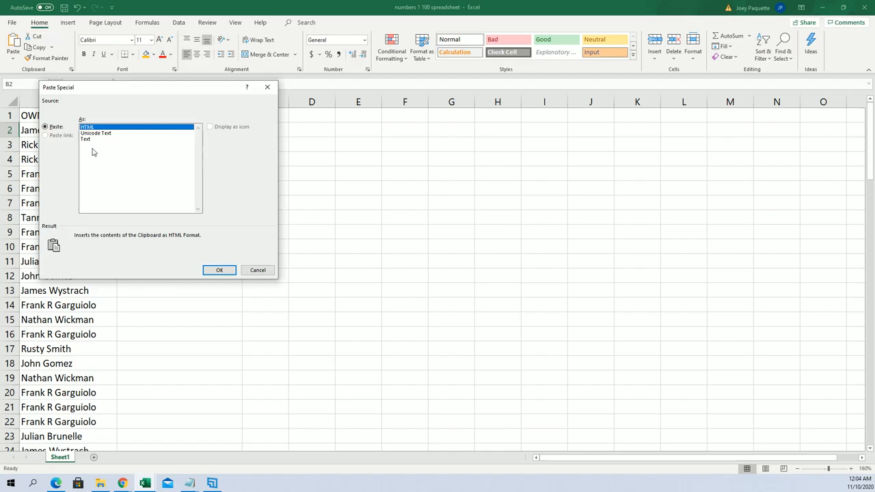
left_click(219, 270)
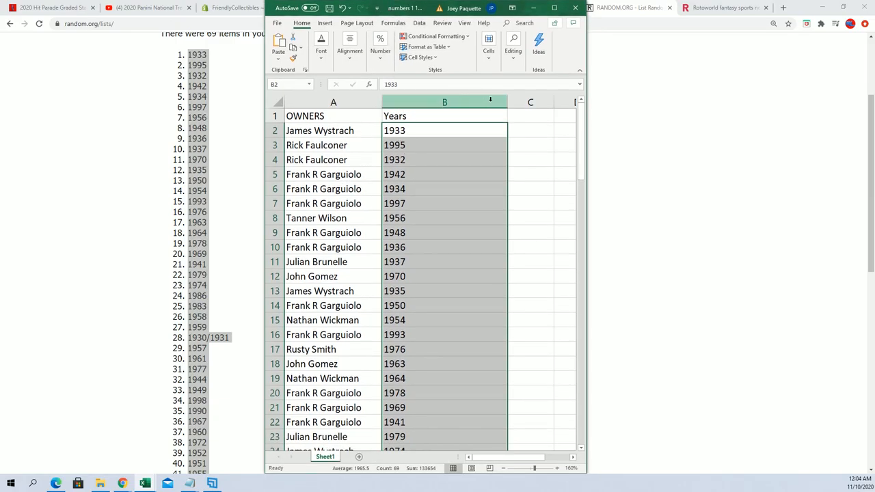
left_click(405, 116)
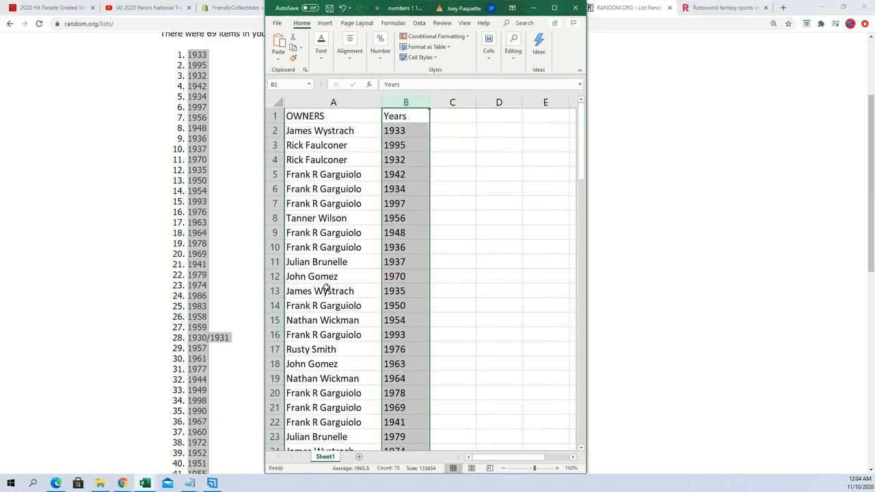
scroll("down", 3)
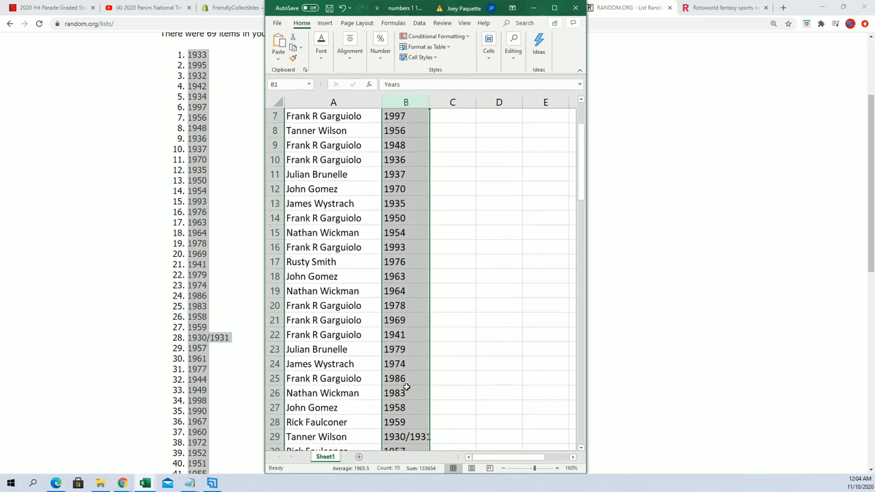
scroll("down", 3)
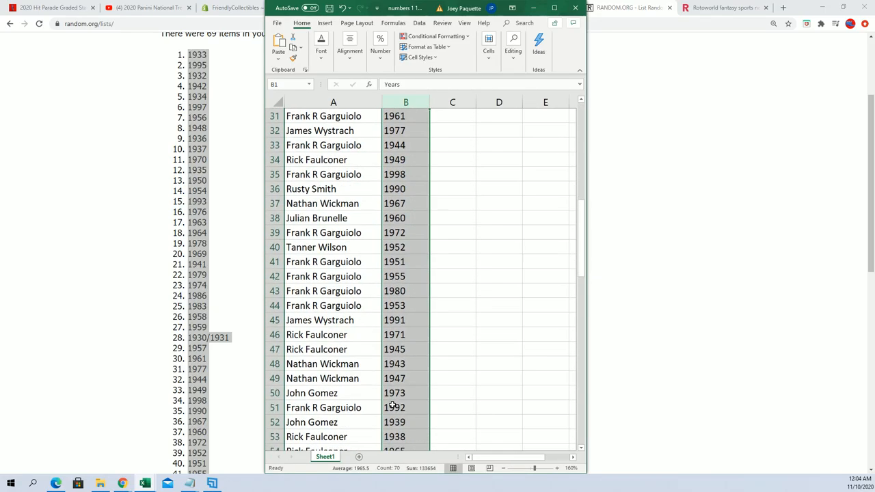
scroll("down", 3)
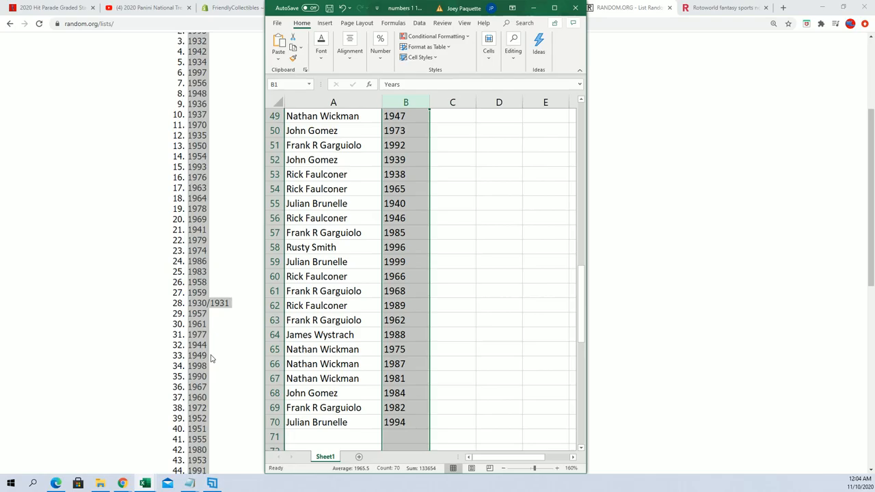
scroll("down", 3)
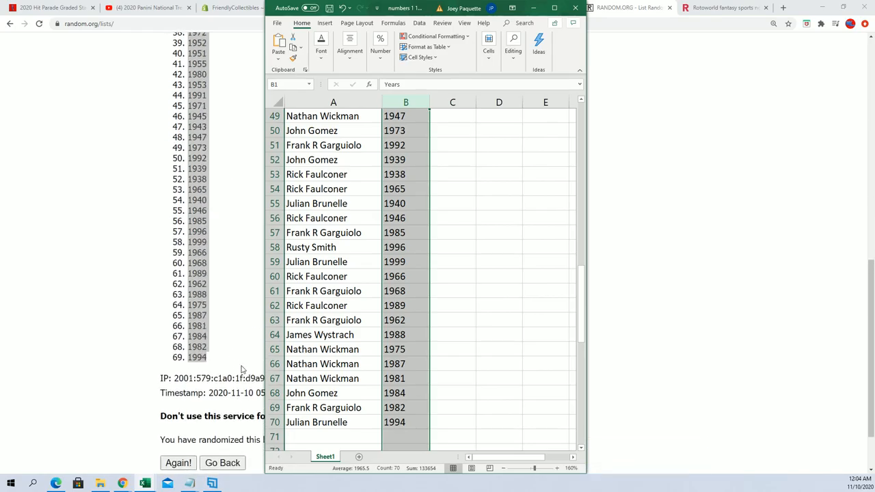
mouse_move(411, 402)
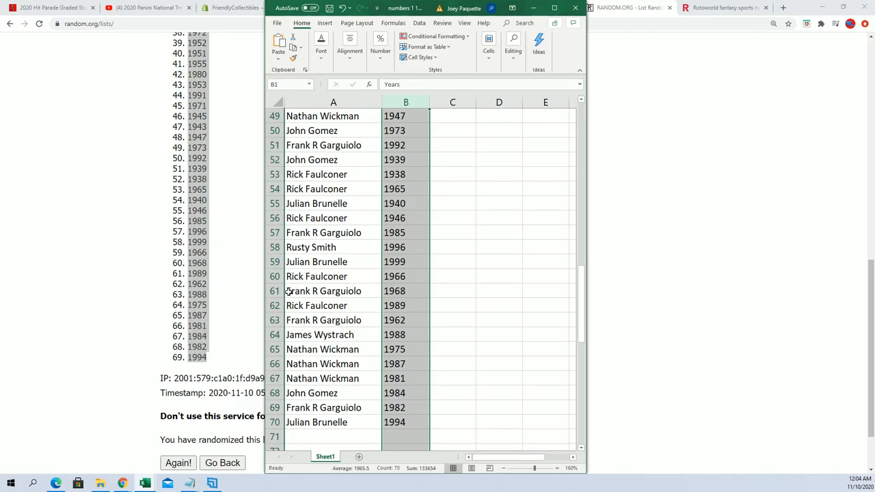
scroll("up", 3)
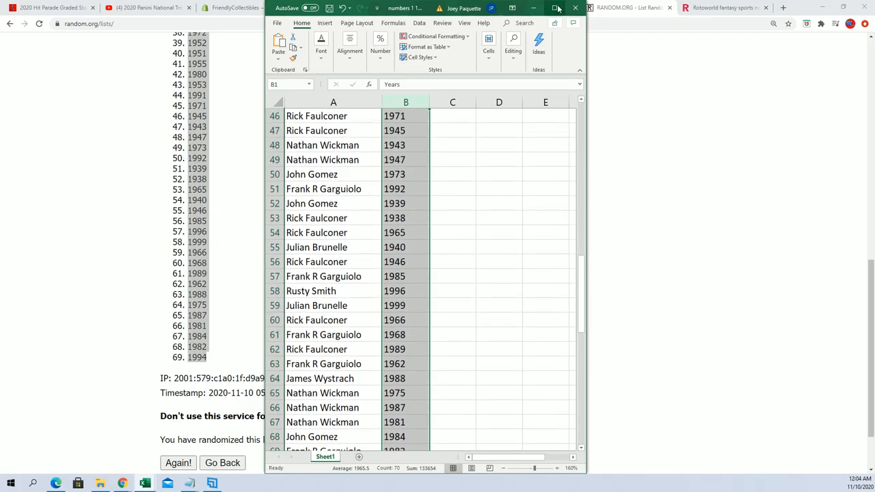
left_click(558, 7)
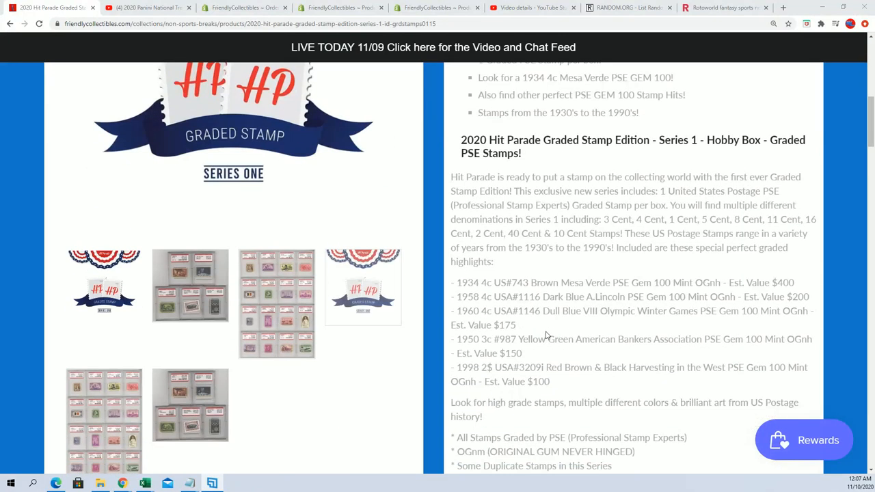
Scroll to the graded stamp highlights and mark the year 1950
scroll("down", 3)
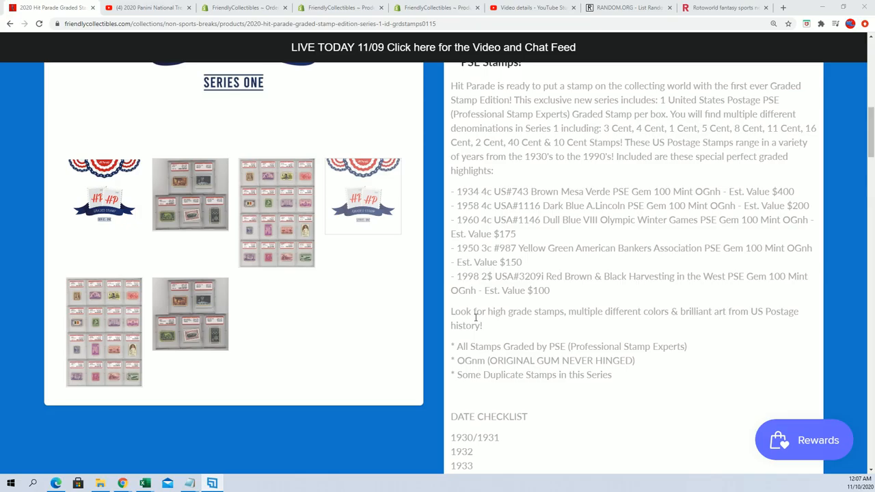
double_click(465, 248)
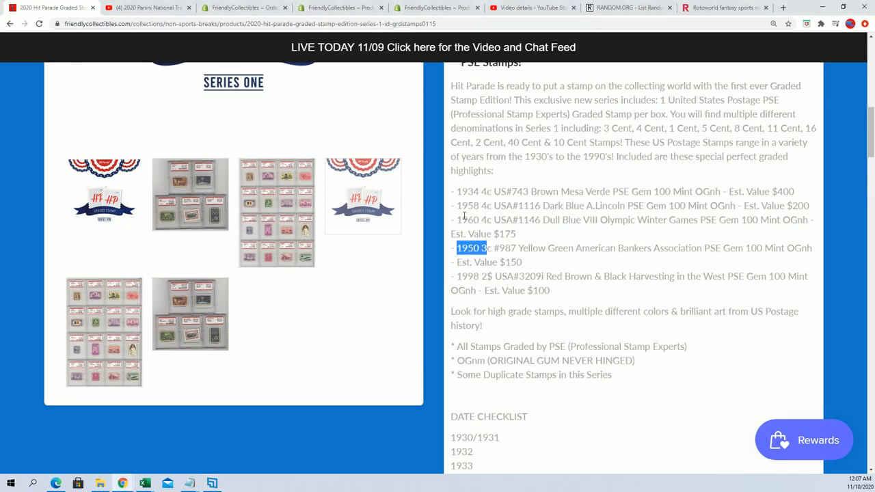